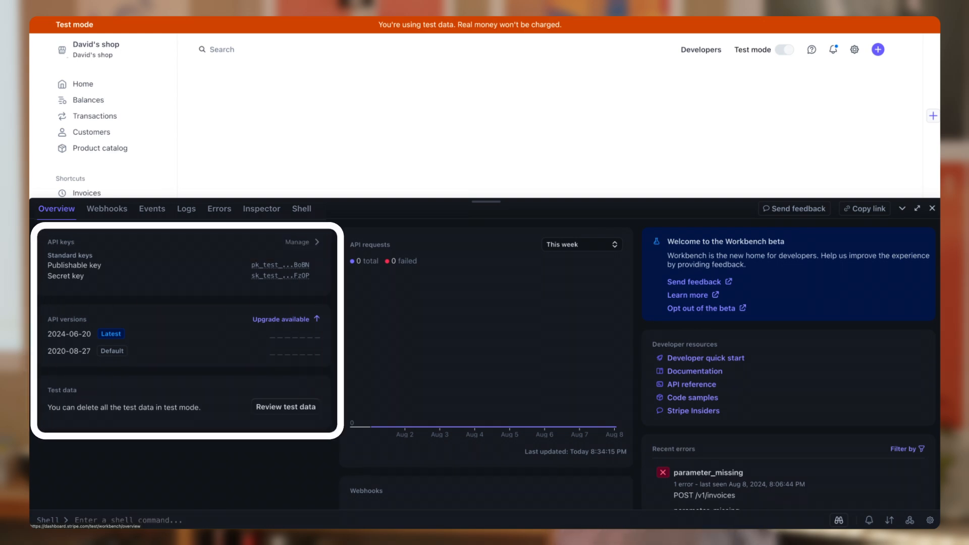
{"action": "mouse_move", "coordinate": [591, 344]}
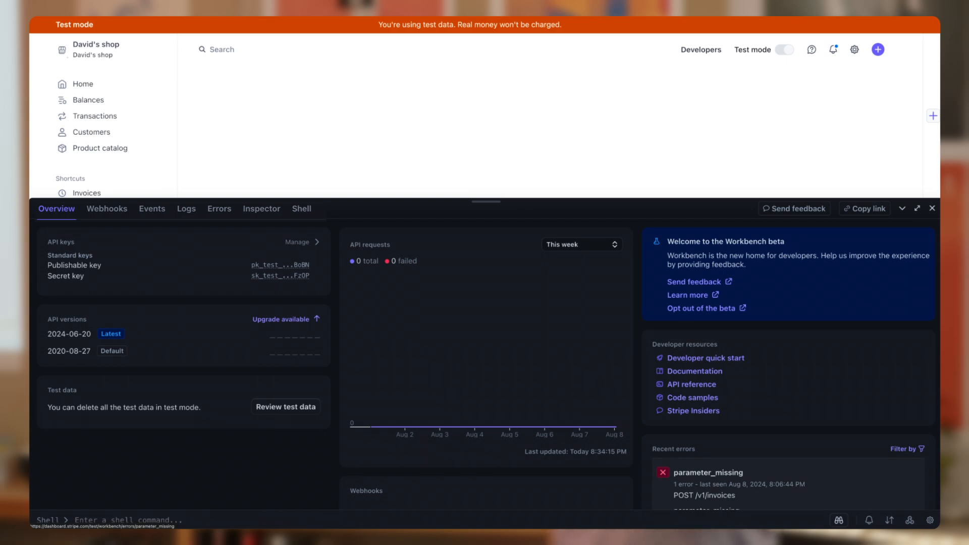
- Open the parameter_missing error for POST /v1/invoices from Recent errors
{"action": "left_click", "coordinate": [708, 473]}
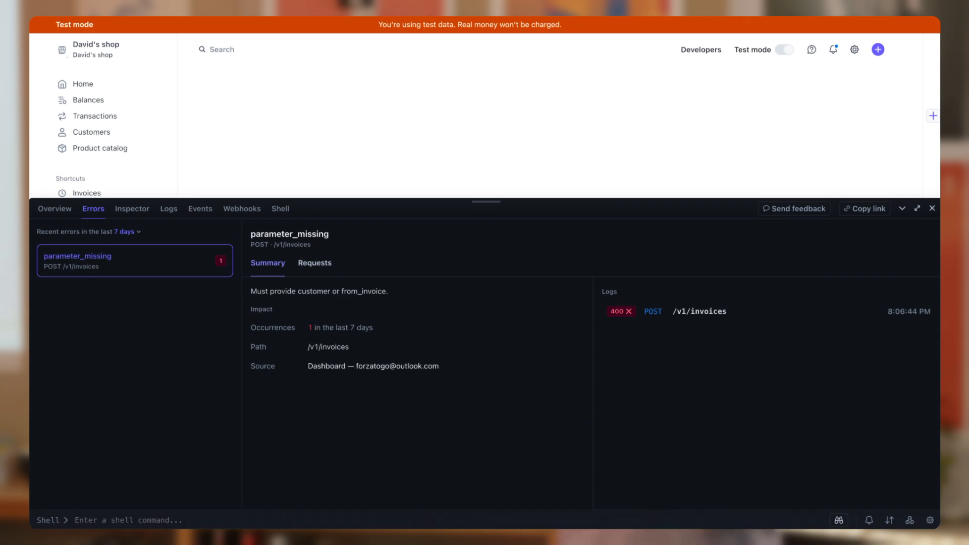
- View the failed POST /v1/invoices request requiring customer or from_invoice, then open Shell
{"action": "left_click", "coordinate": [314, 263]}
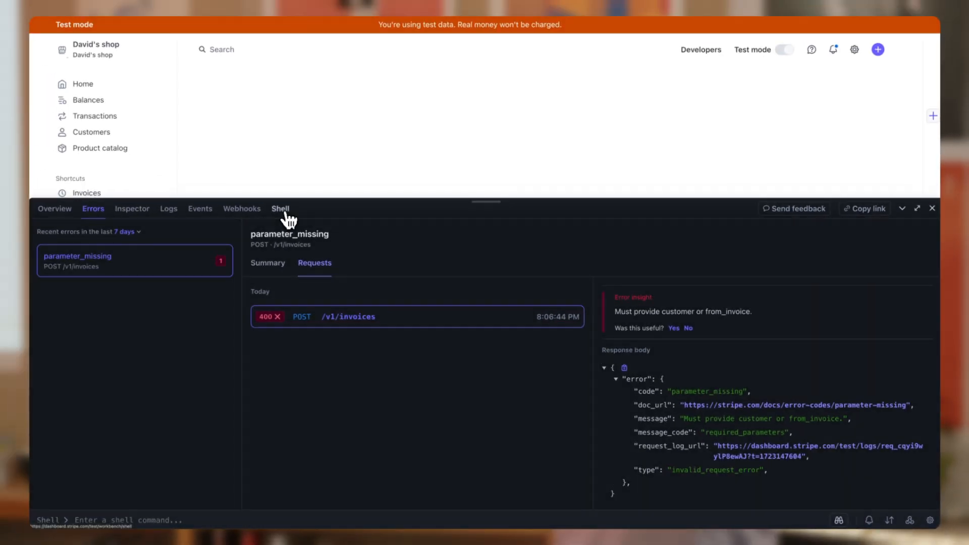
{"action": "left_click", "coordinate": [280, 208]}
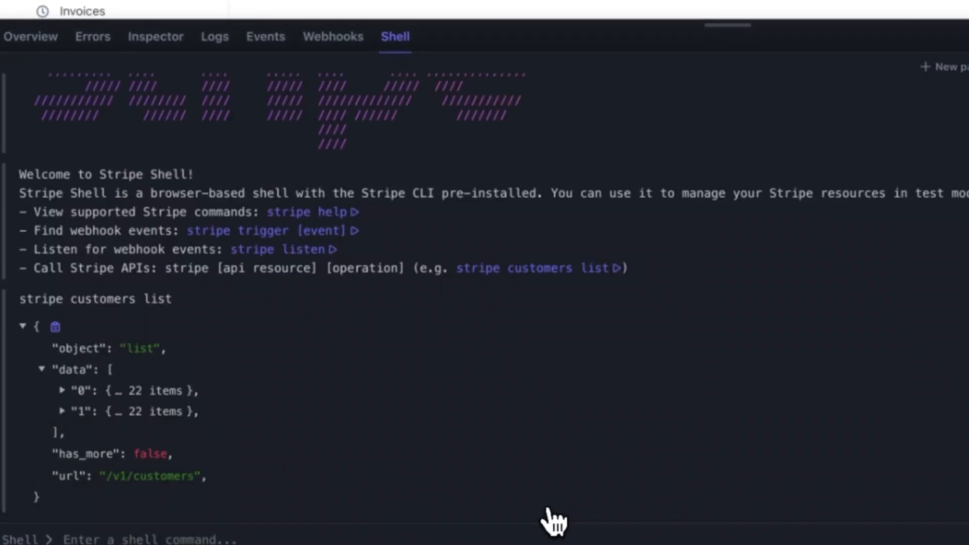
- Expand the first customer in the list results and copy its ID
{"action": "left_click", "coordinate": [61, 391]}
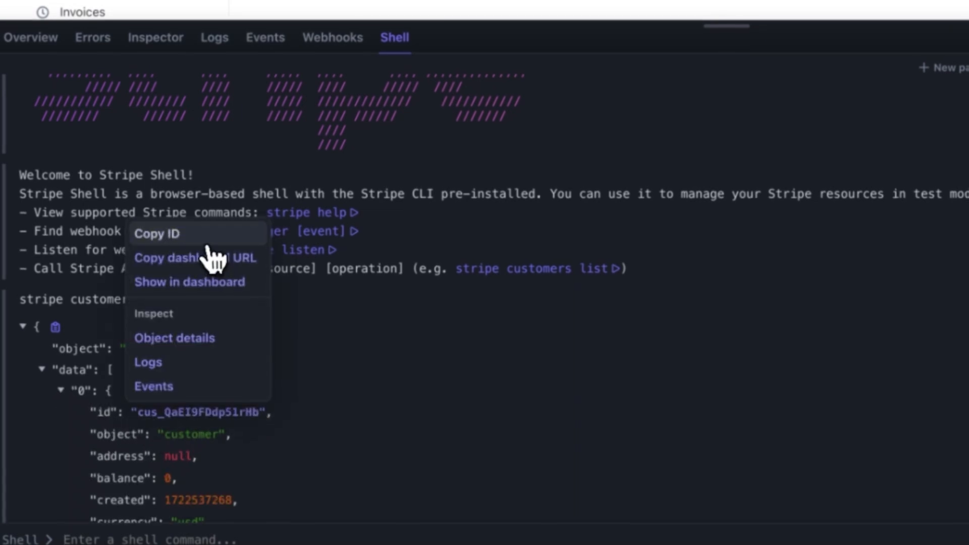
{"action": "left_click", "coordinate": [174, 338]}
{"action": "type", "text": "invoic"}
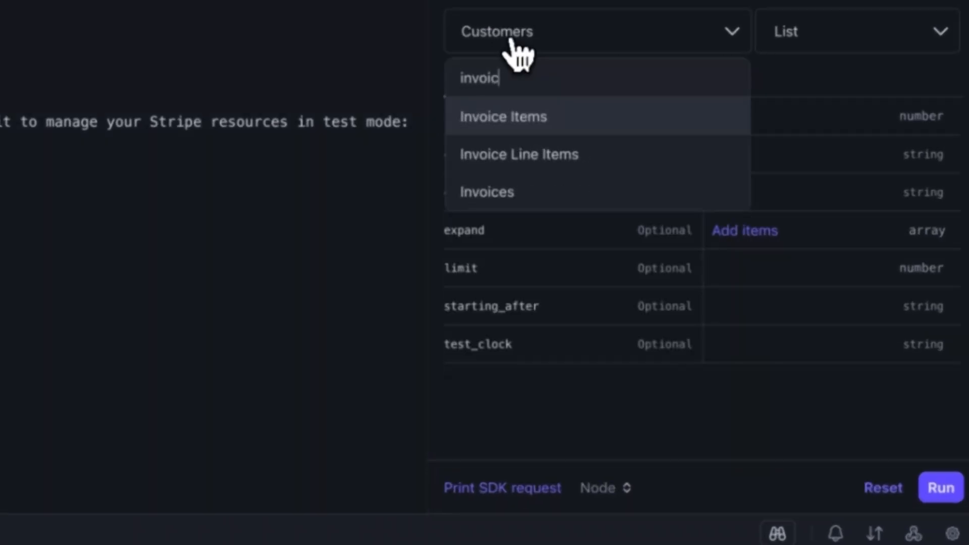
- Select Invoices as the API resource and open its operation choices
{"action": "left_click", "coordinate": [486, 192]}
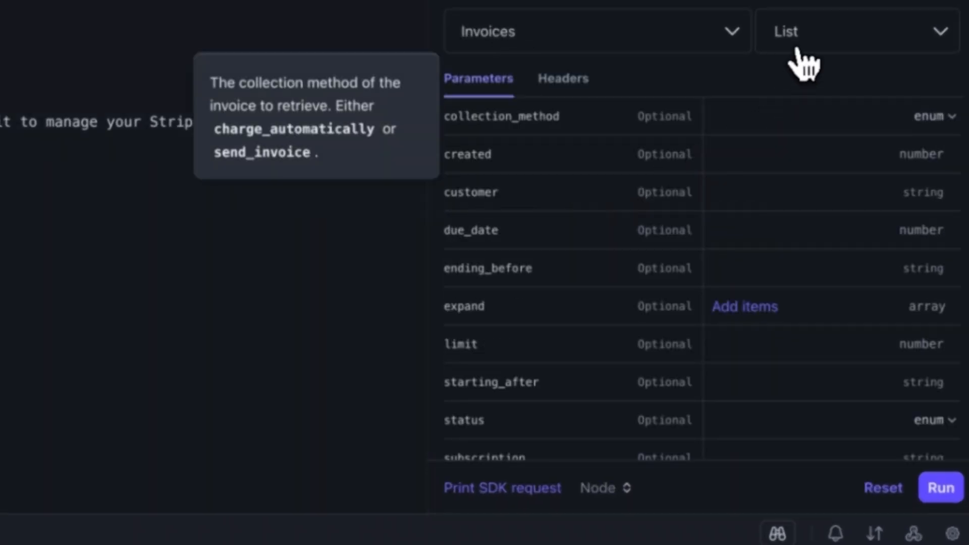
{"action": "left_click", "coordinate": [856, 31]}
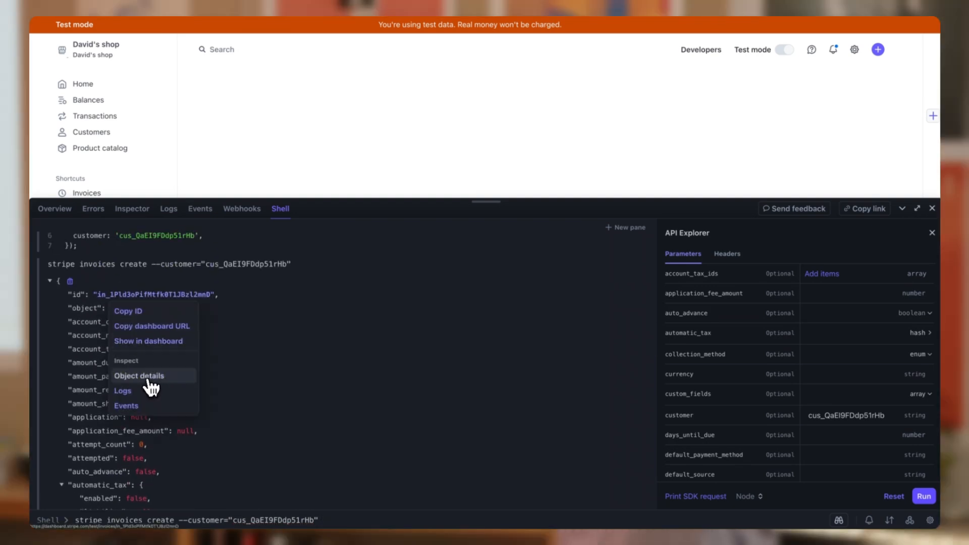
- Open the draft invoice's object details, then view its customer, Jon Snow
{"action": "left_click", "coordinate": [126, 361]}
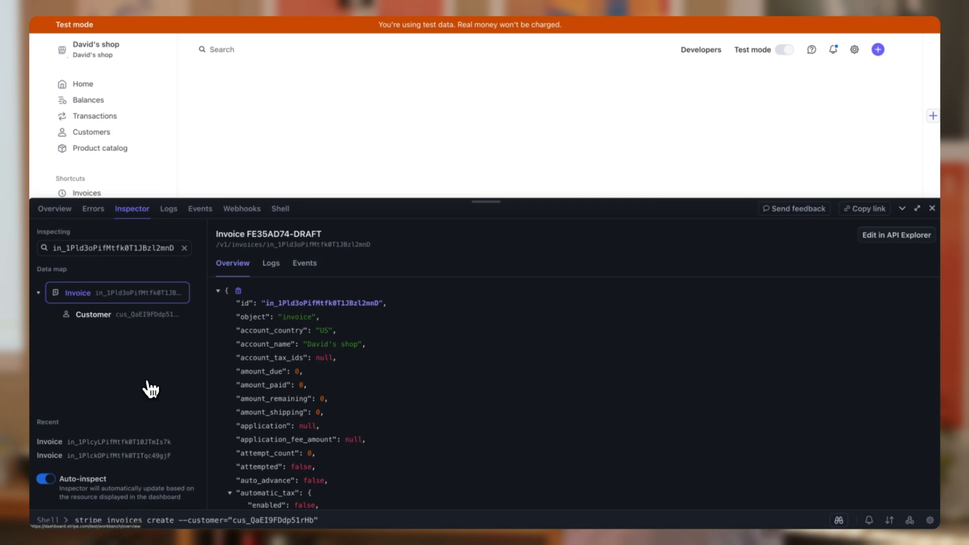
{"action": "left_click", "coordinate": [148, 314]}
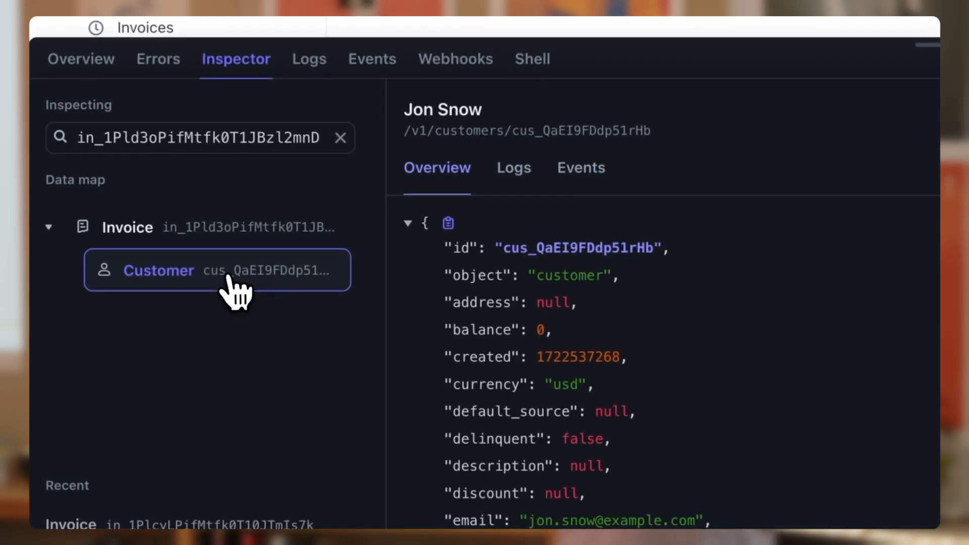